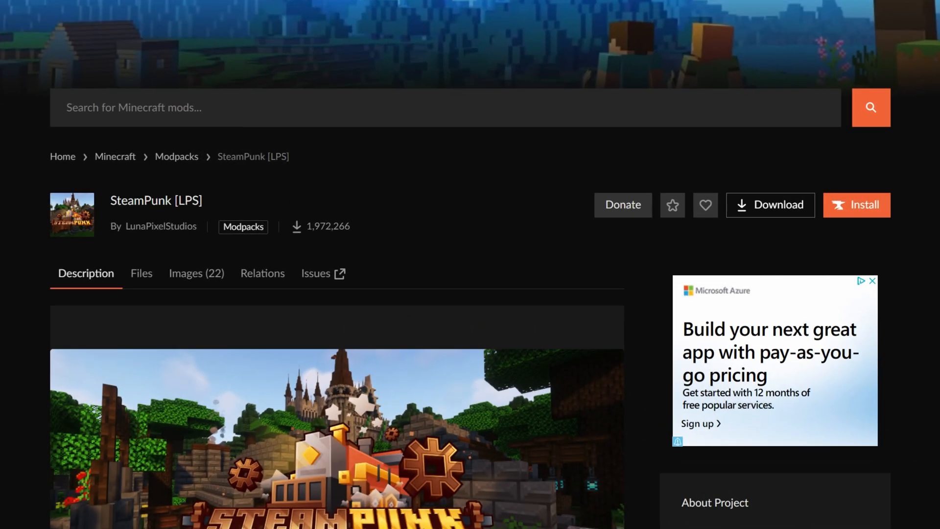
mouse_move(384, 248)
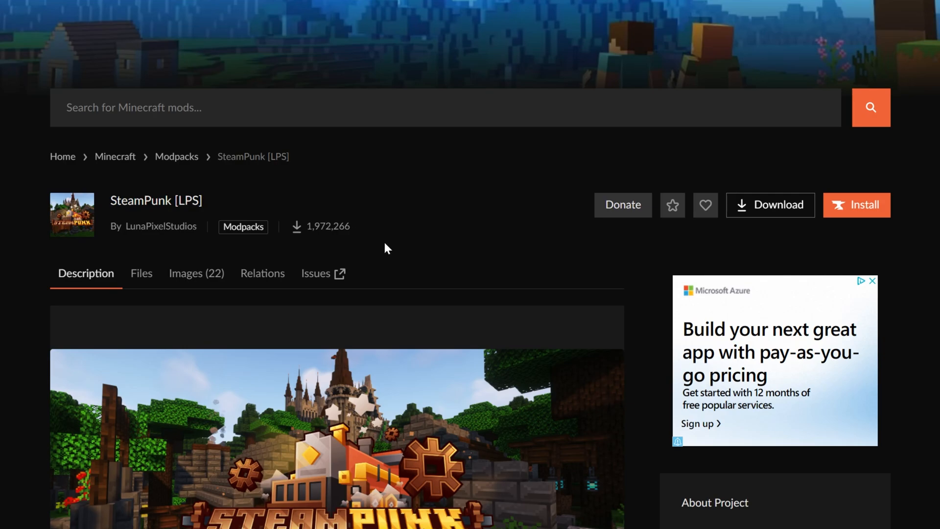
Browse the modpack page screenshots, then download the standalone Windows CurseForge installer.
scroll("down", 3)
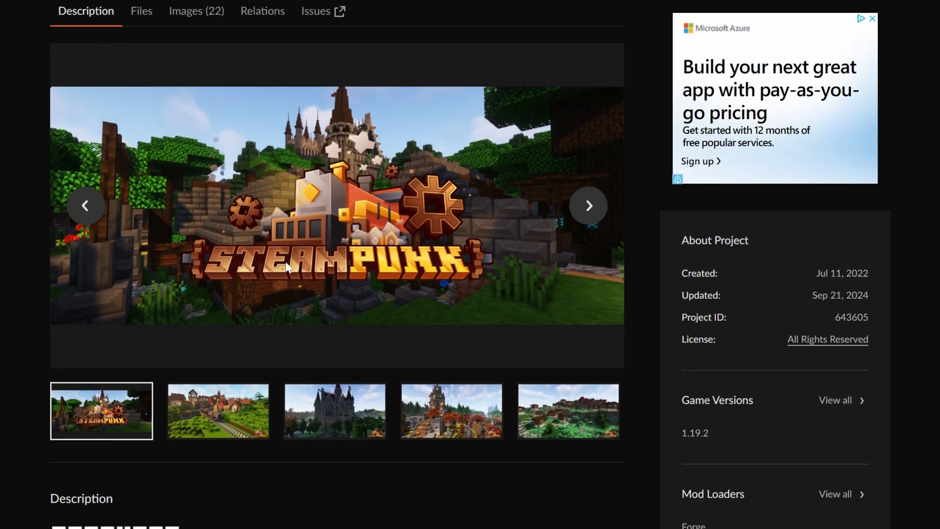
left_click(335, 411)
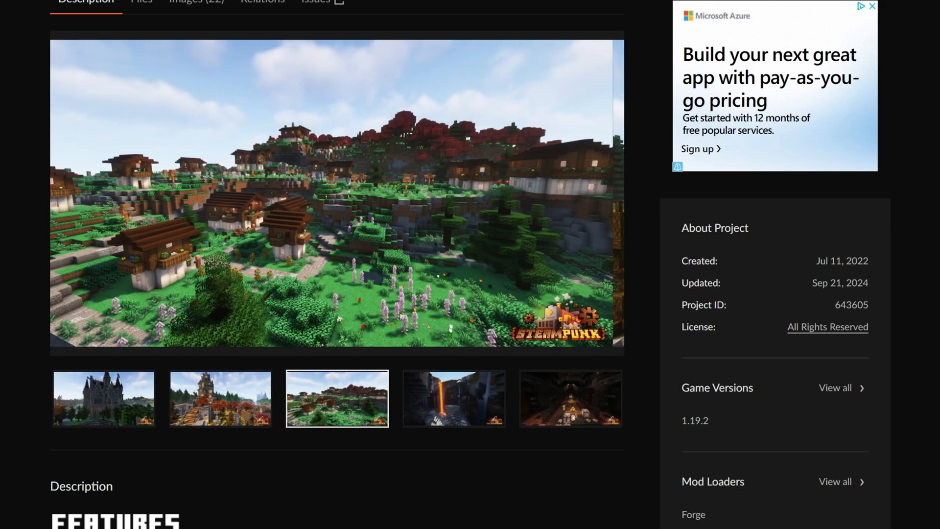
scroll("down", 3)
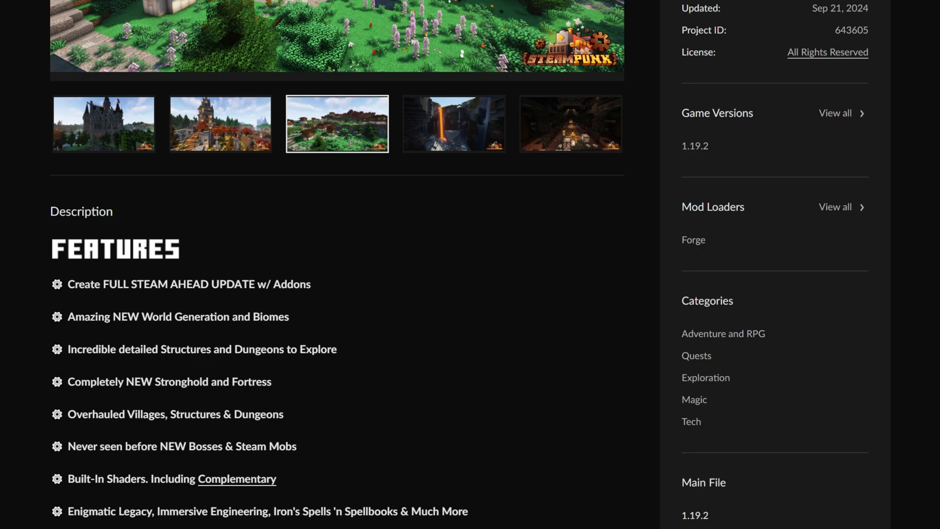
scroll("up", 3)
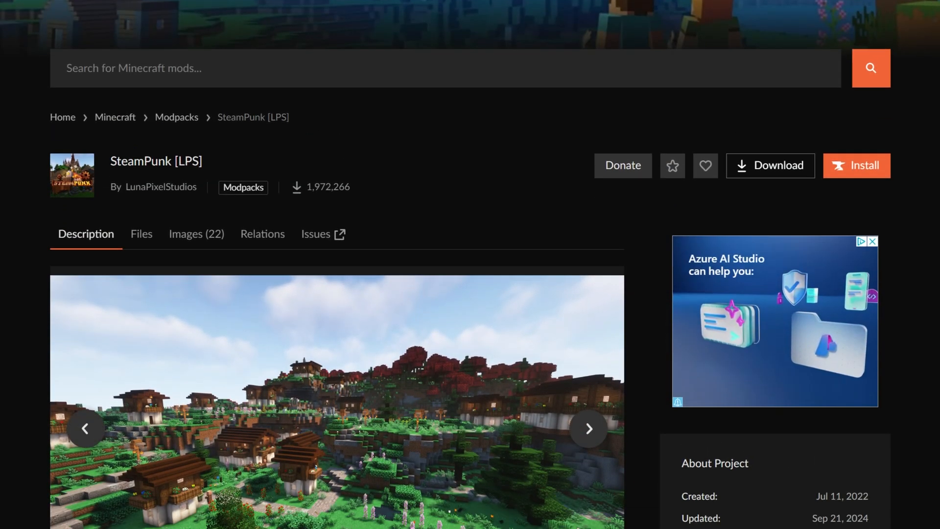
scroll("down", 3)
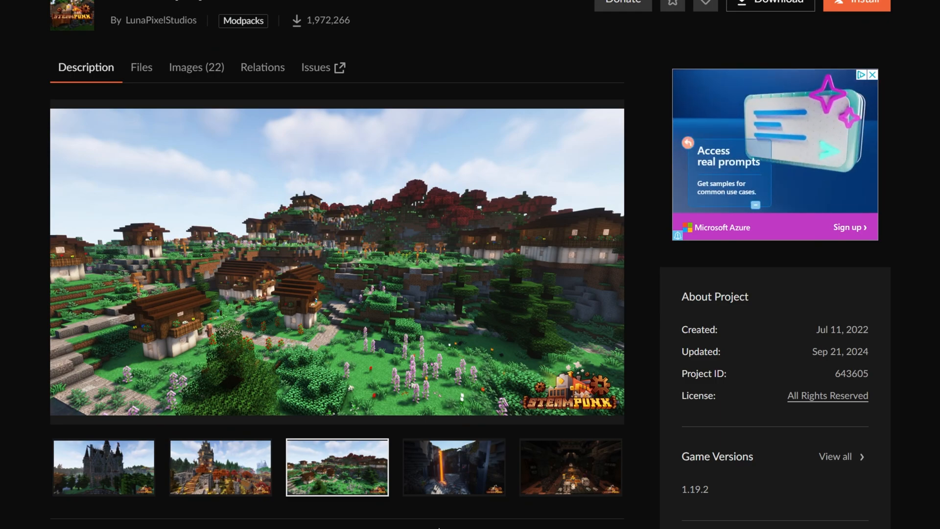
scroll("up", 3)
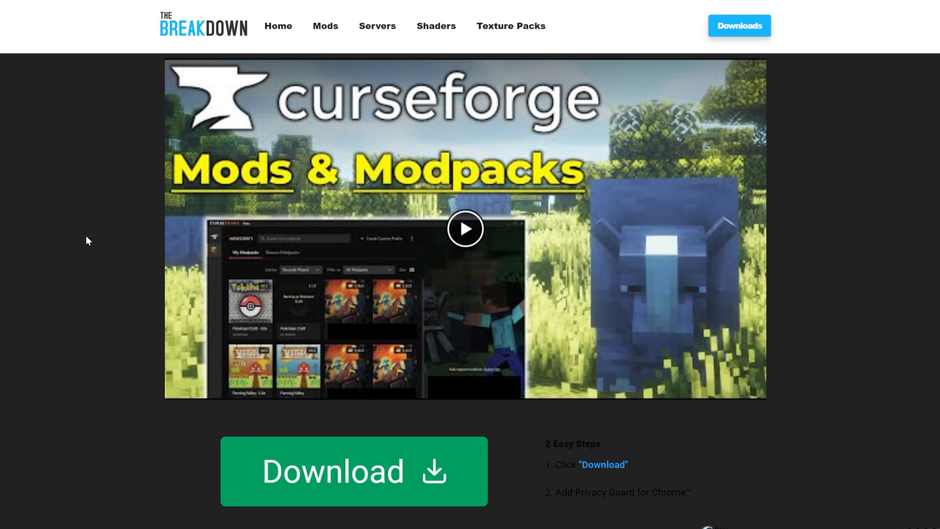
scroll("down", 3)
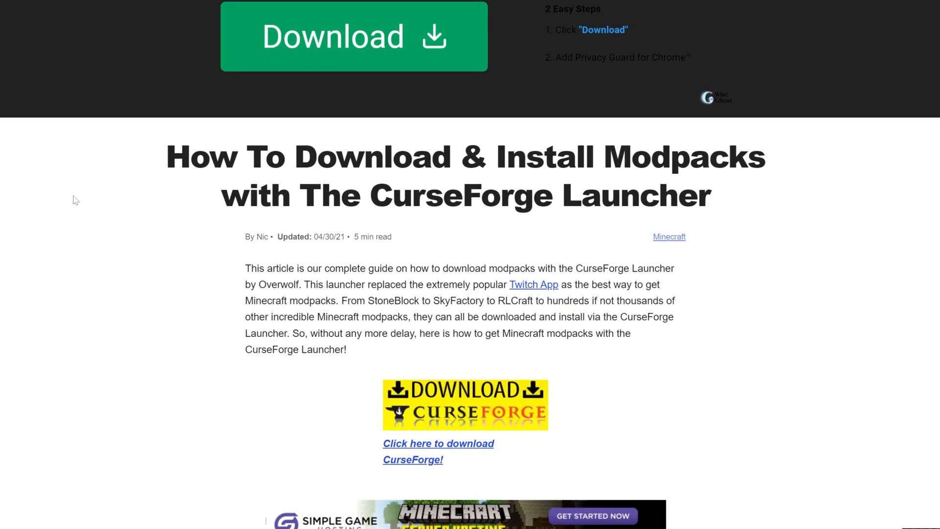
scroll("down", 3)
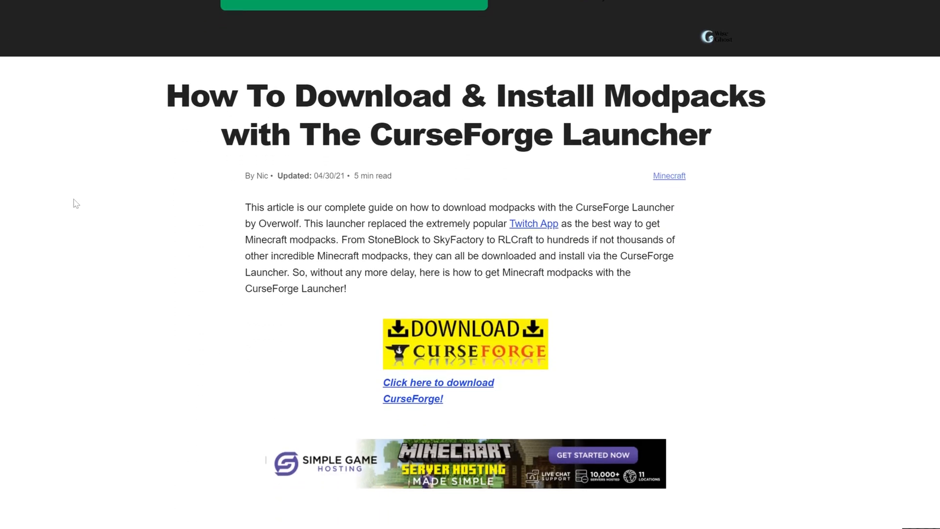
scroll("down", 3)
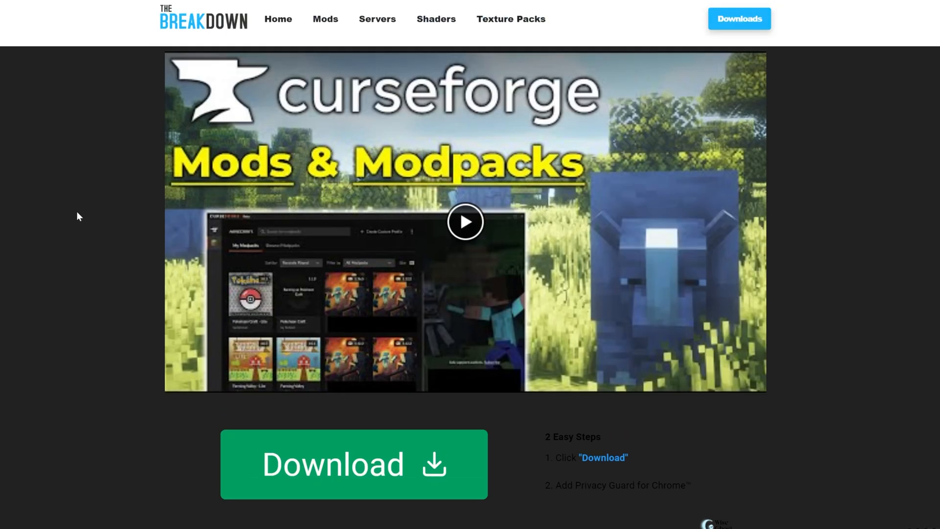
scroll("down", 3)
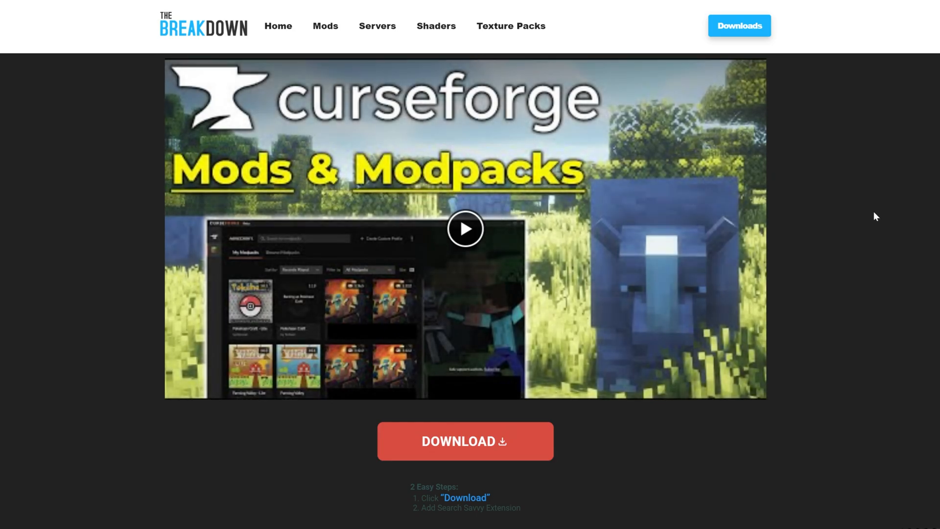
scroll("down", 3)
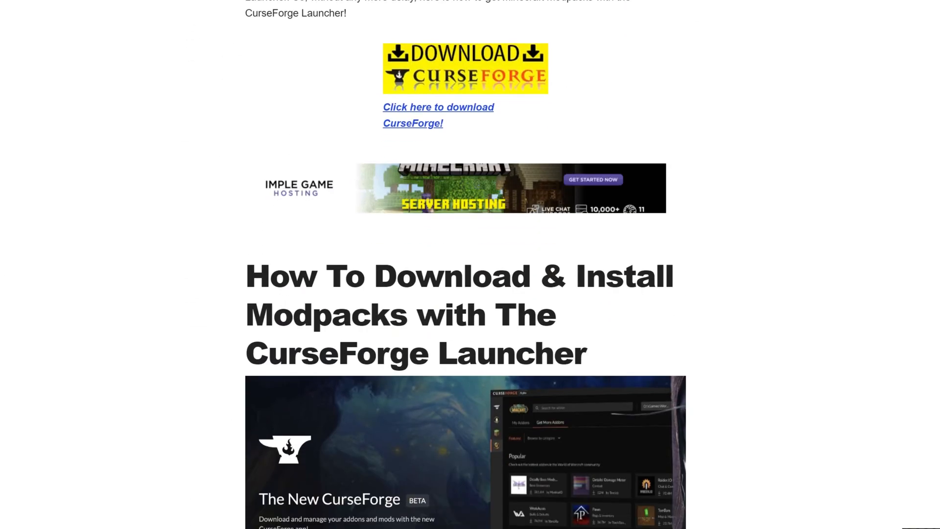
scroll("up", 3)
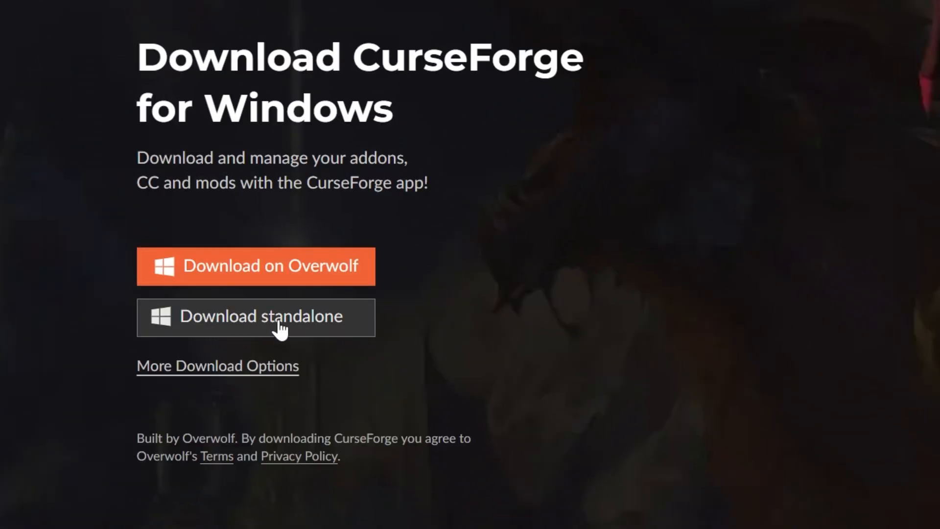
left_click(256, 317)
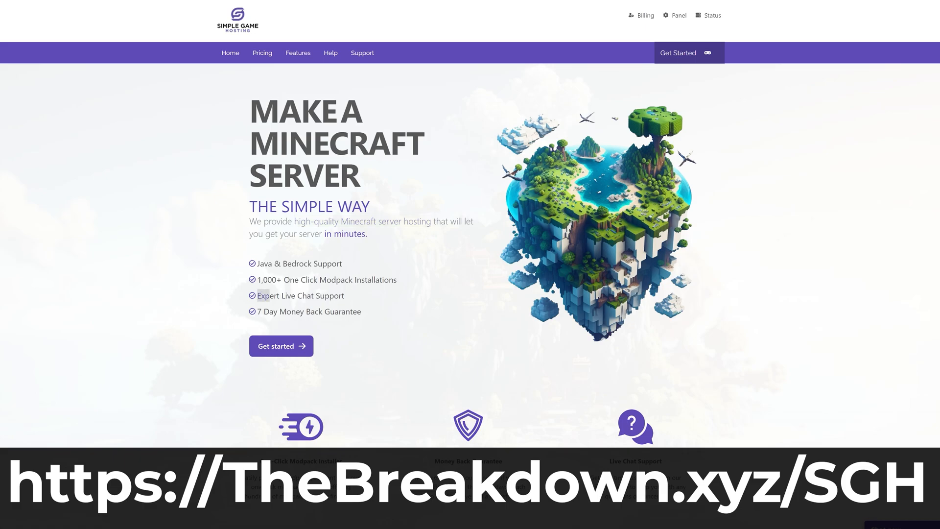
Scroll through the How To Add Mods to Your Minecraft Server help article.
scroll("down", 3)
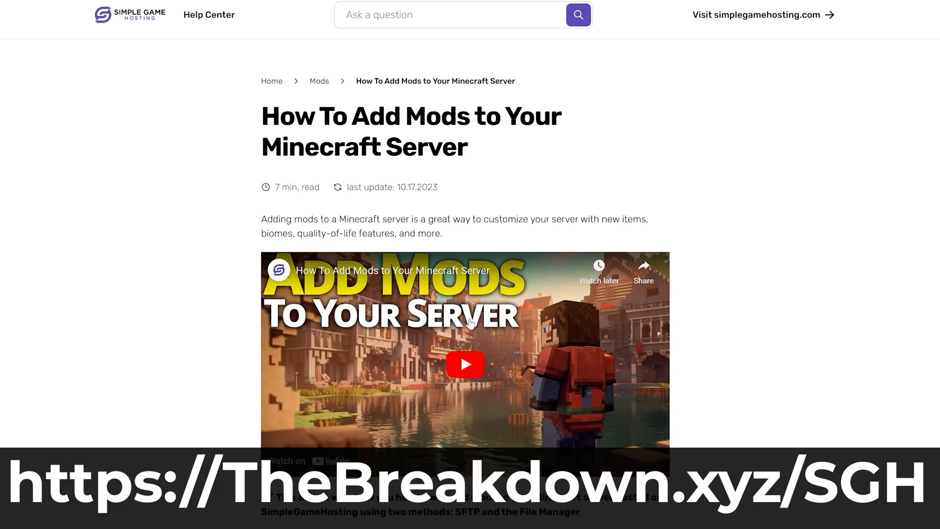
scroll("down", 3)
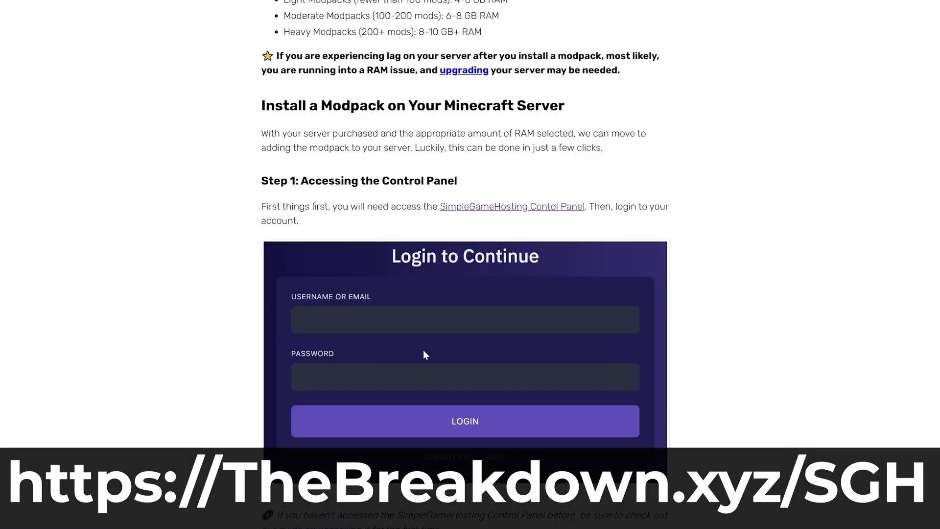
scroll("down", 3)
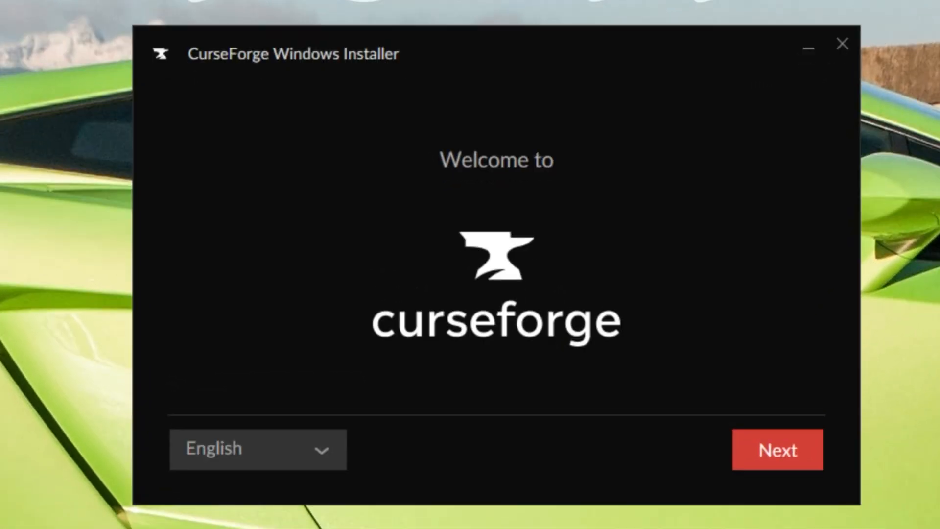
mouse_move(362, 66)
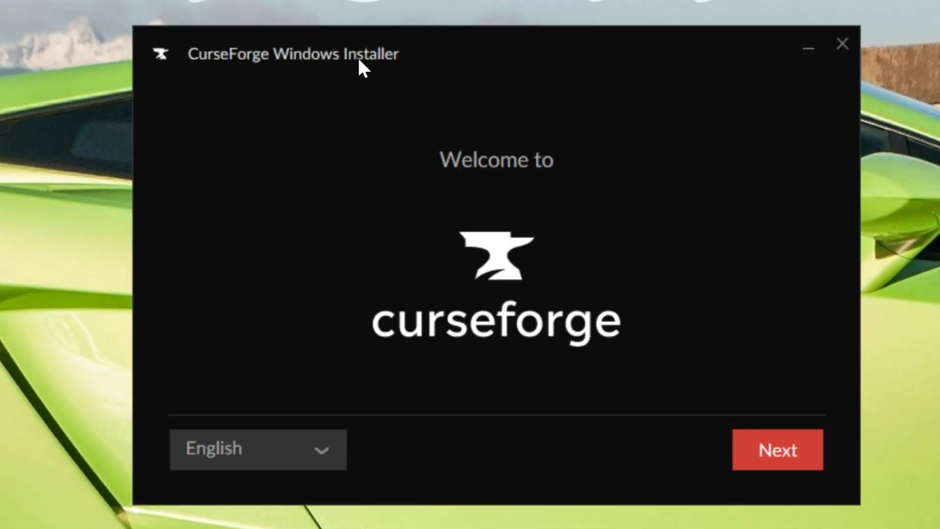
Accept the terms and age confirmation and install CurseForge to the default folder.
left_click(776, 449)
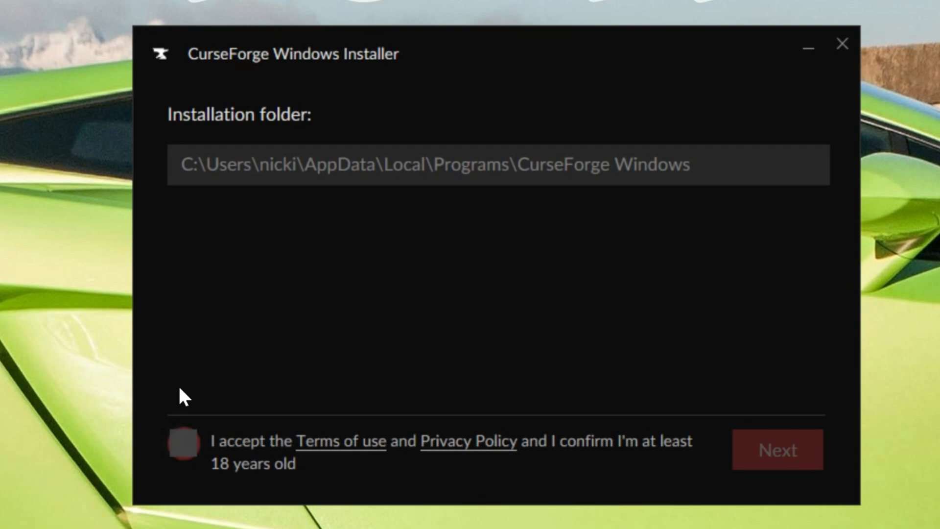
left_click(183, 442)
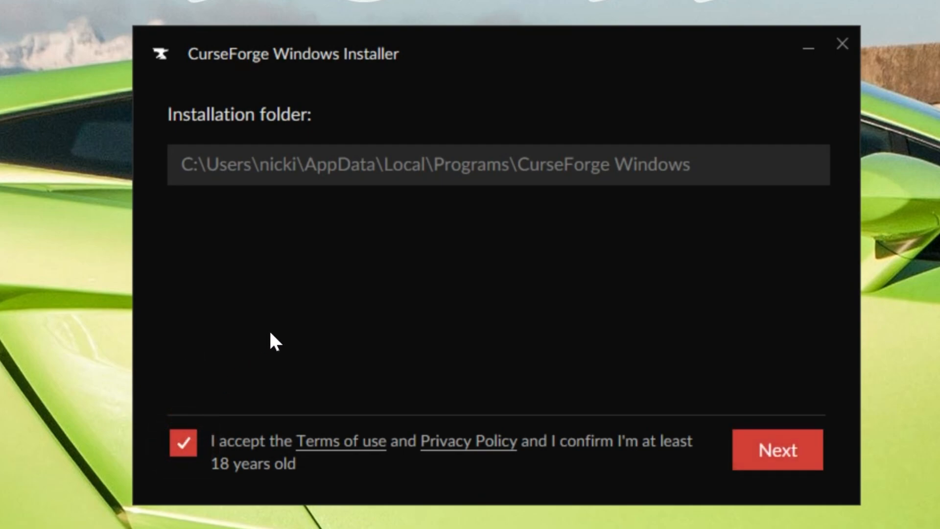
left_click(776, 450)
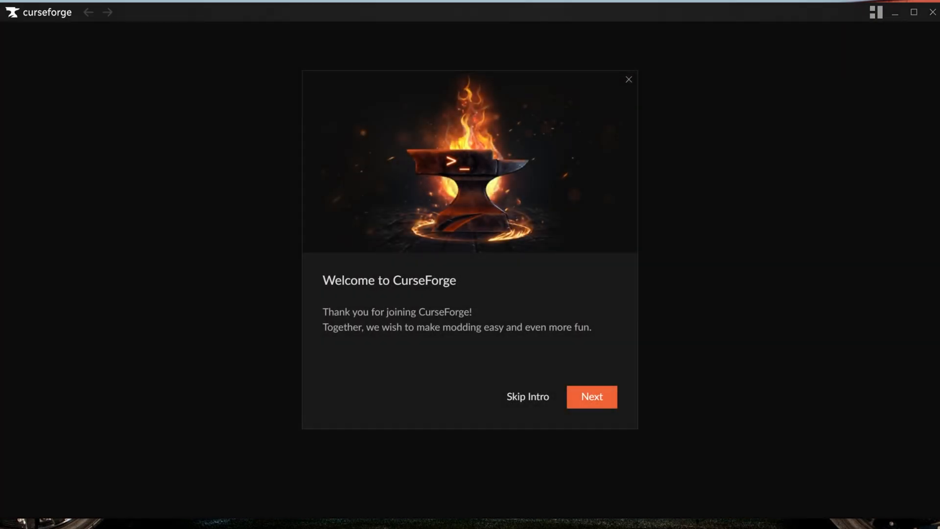
mouse_move(607, 401)
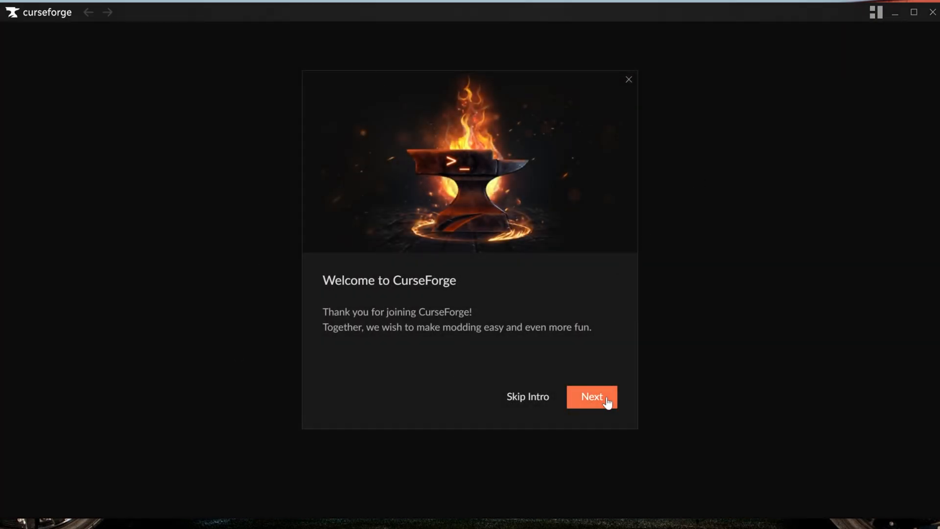
Advance through the onboarding slides and choose Get Started on the last one.
left_click(591, 396)
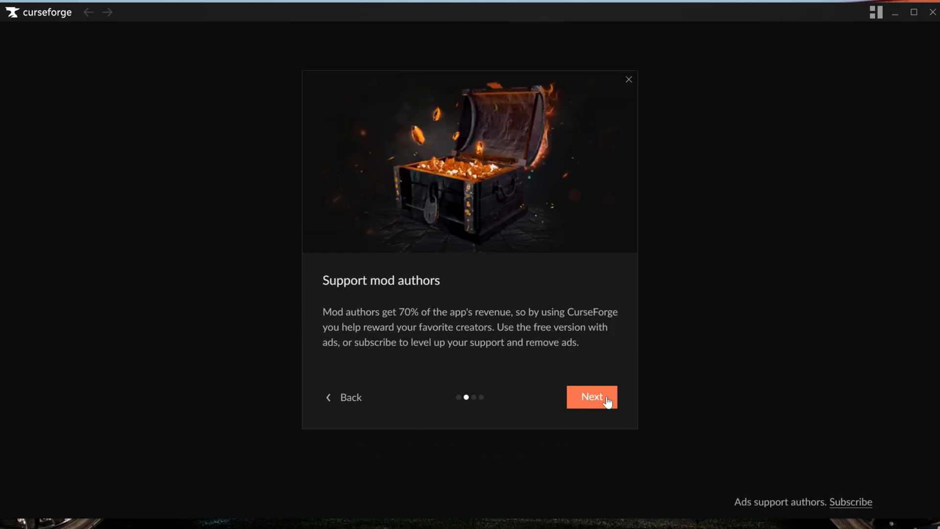
left_click(592, 397)
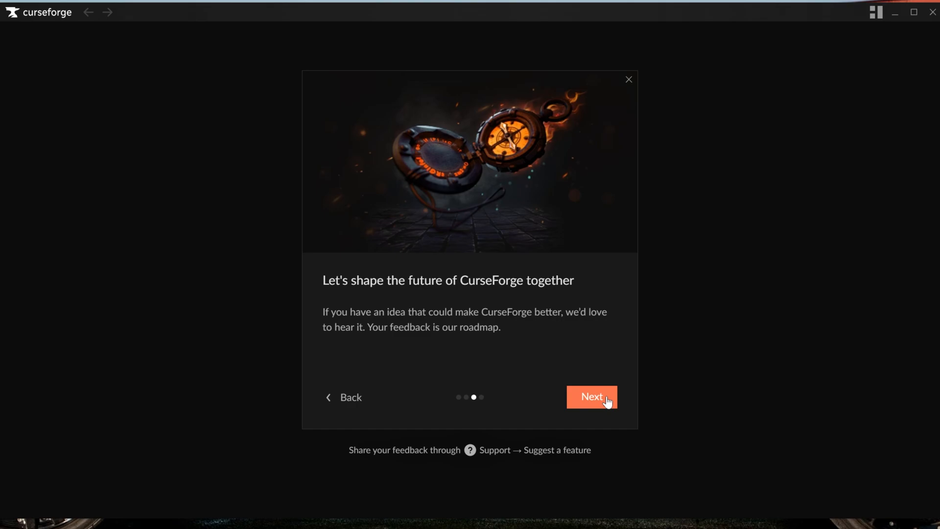
left_click(592, 397)
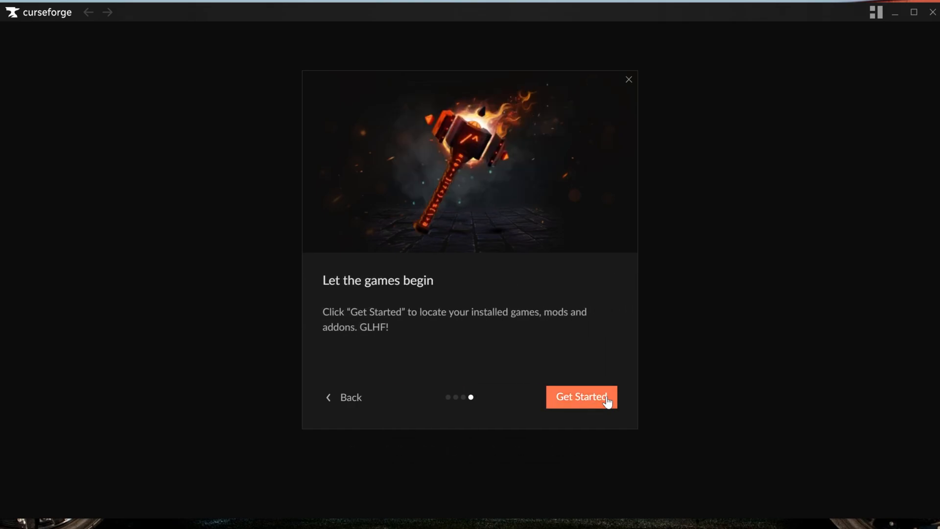
left_click(580, 396)
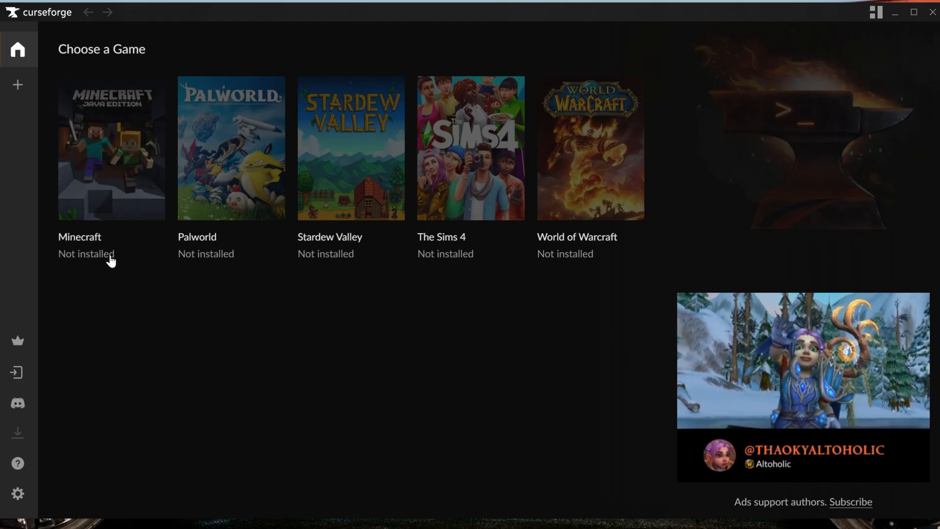
Choose Minecraft and keep the Standard (Recommended) modding folder.
left_click(110, 148)
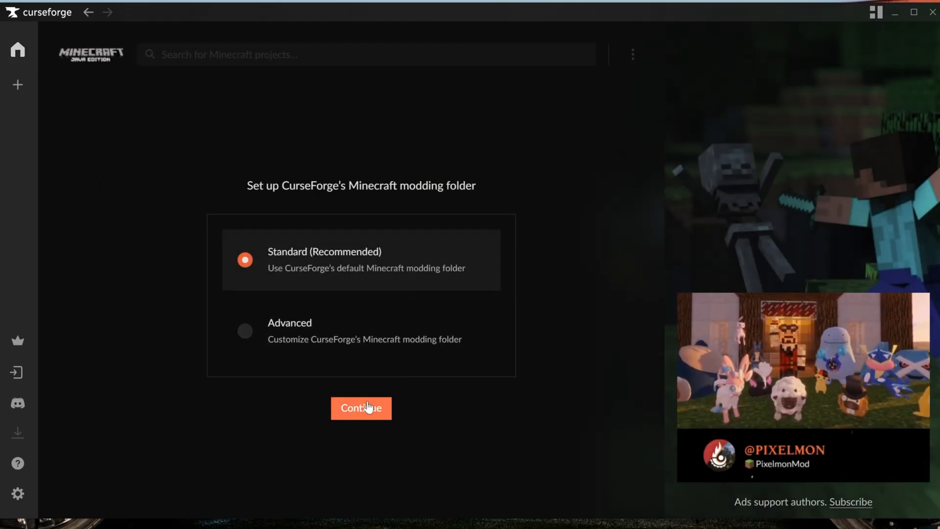
left_click(361, 408)
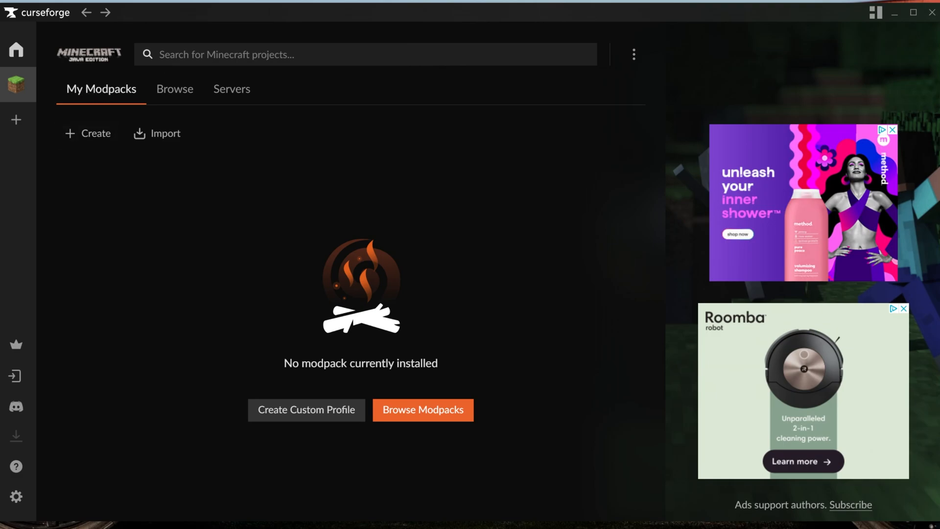
Search 'steampunk' filtered to Modpacks, install SteamPunk [LPS] and view My Modpacks.
type("steampunk lps")
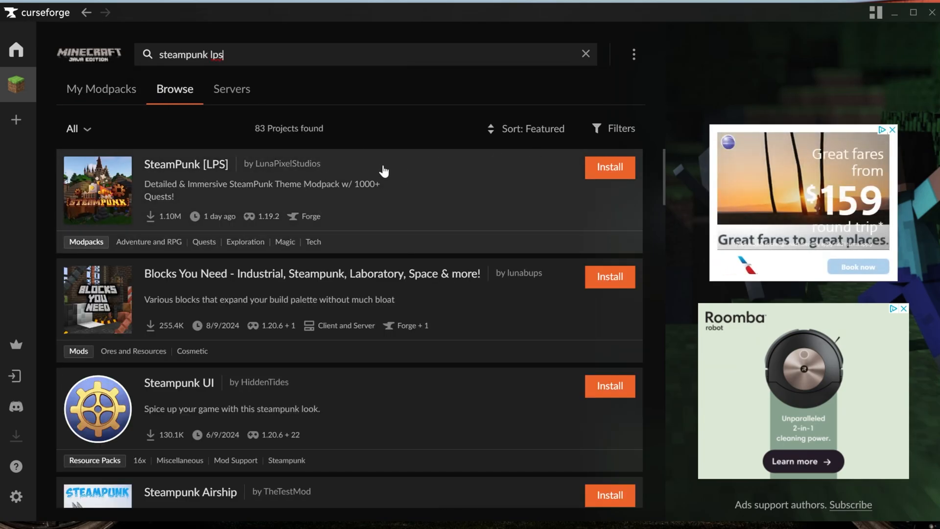
left_click(76, 128)
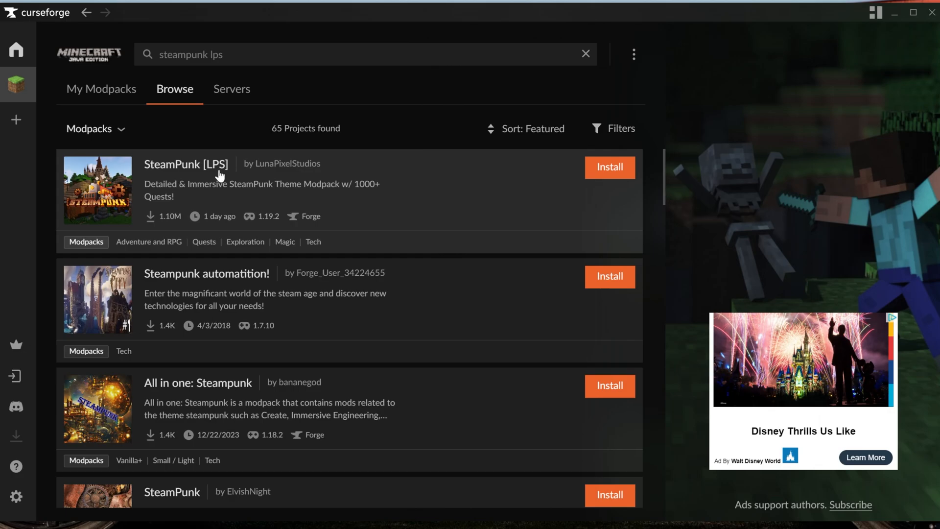
mouse_move(277, 174)
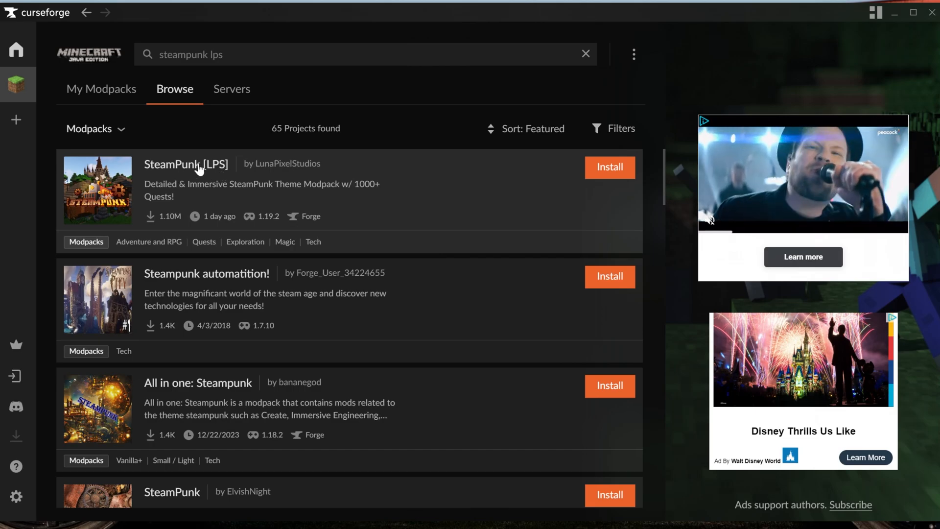
left_click(609, 167)
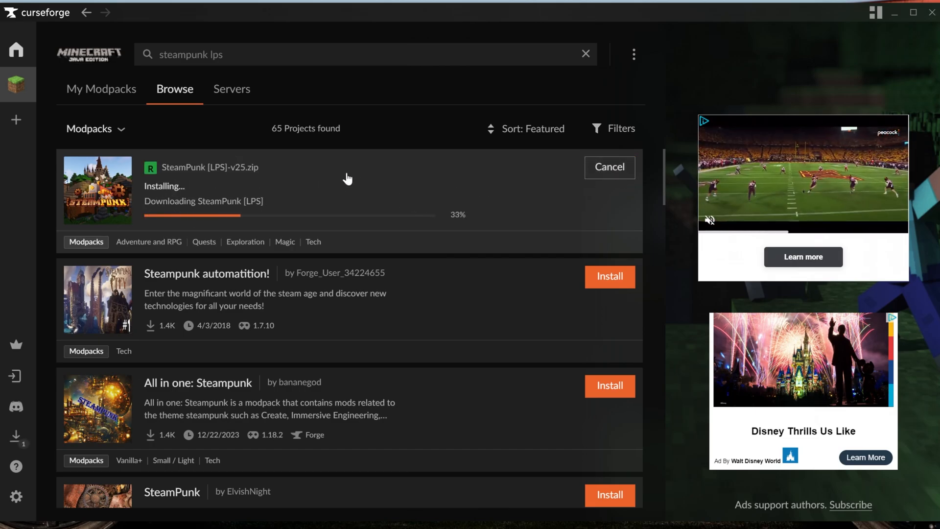
left_click(101, 89)
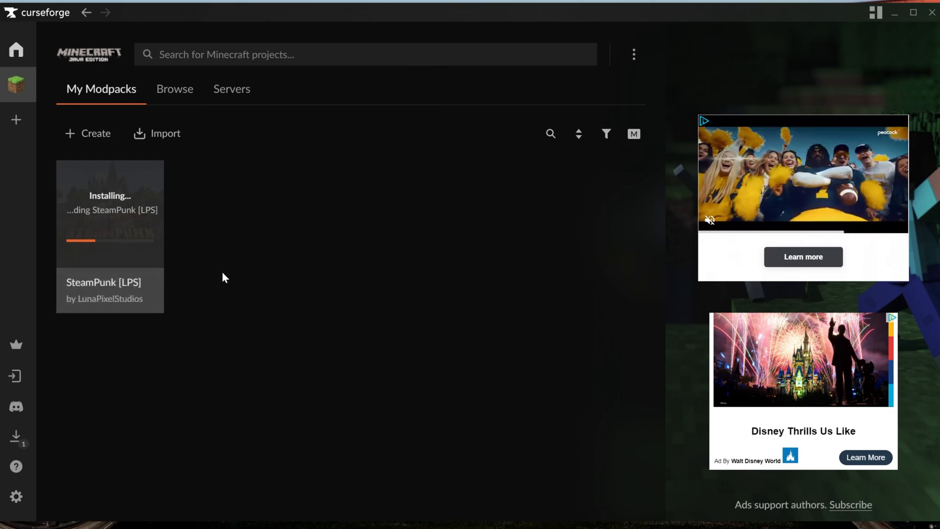
mouse_move(84, 472)
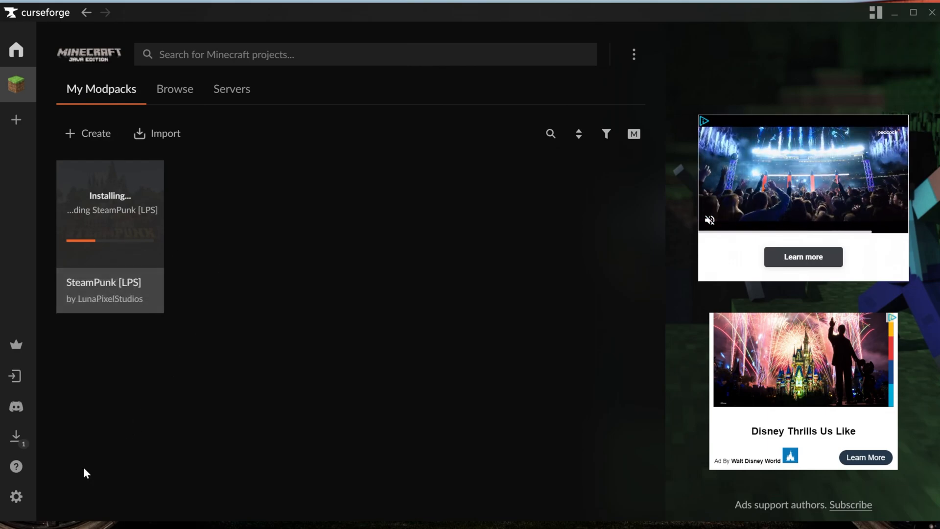
Go to the Minecraft settings section and scroll to the Java memory options.
left_click(17, 496)
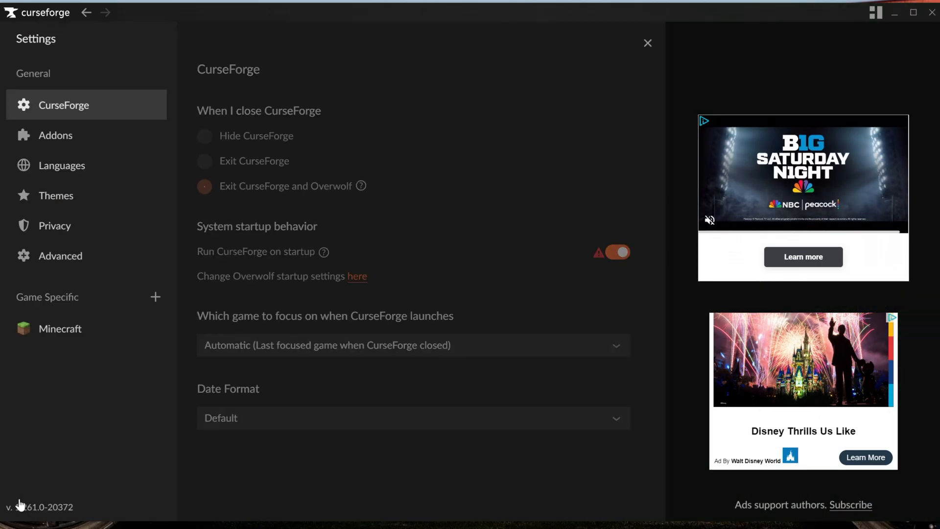
left_click(60, 329)
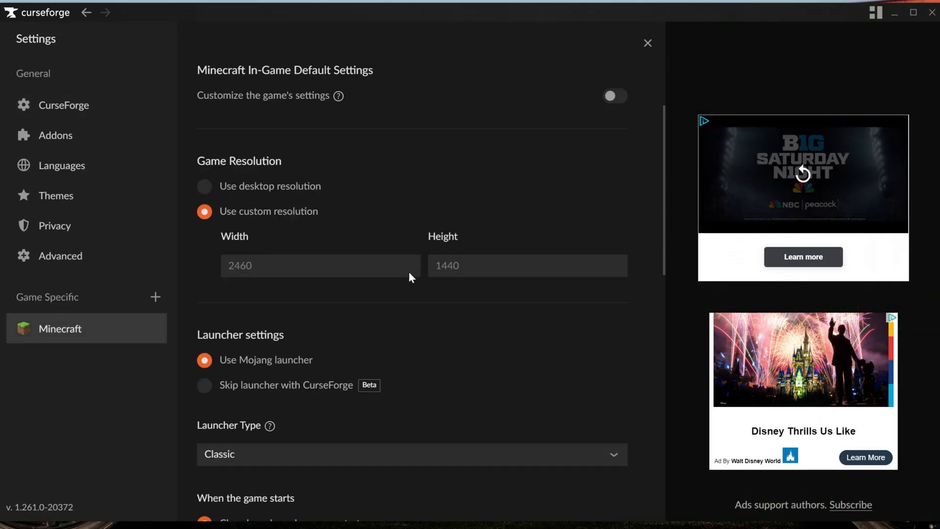
scroll("down", 3)
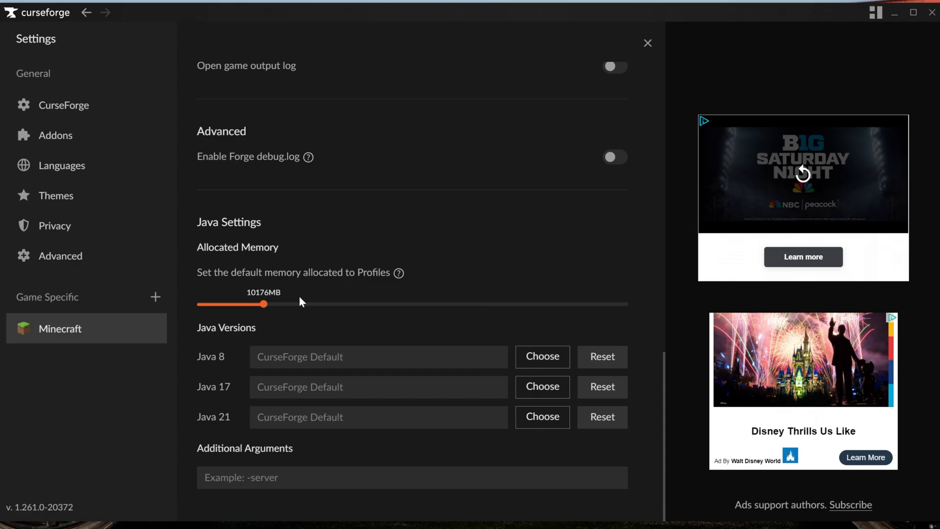
mouse_move(262, 303)
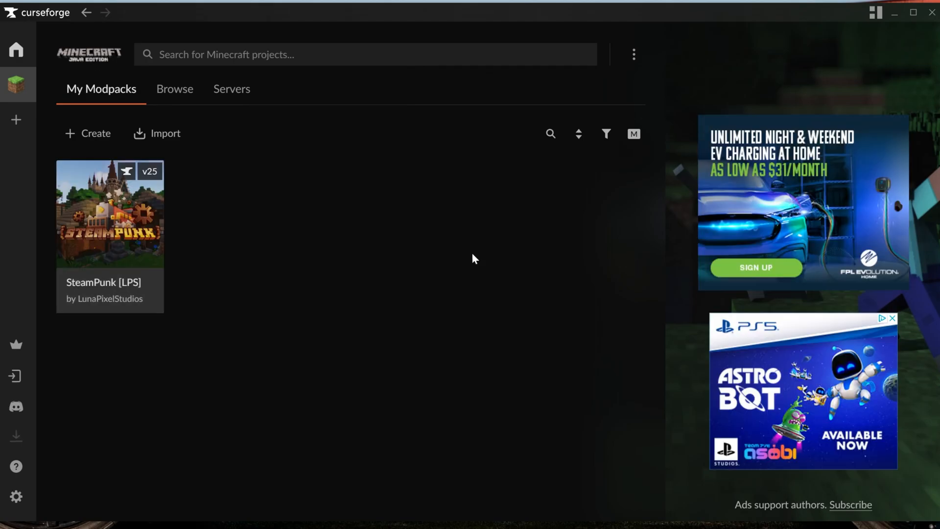
mouse_move(116, 252)
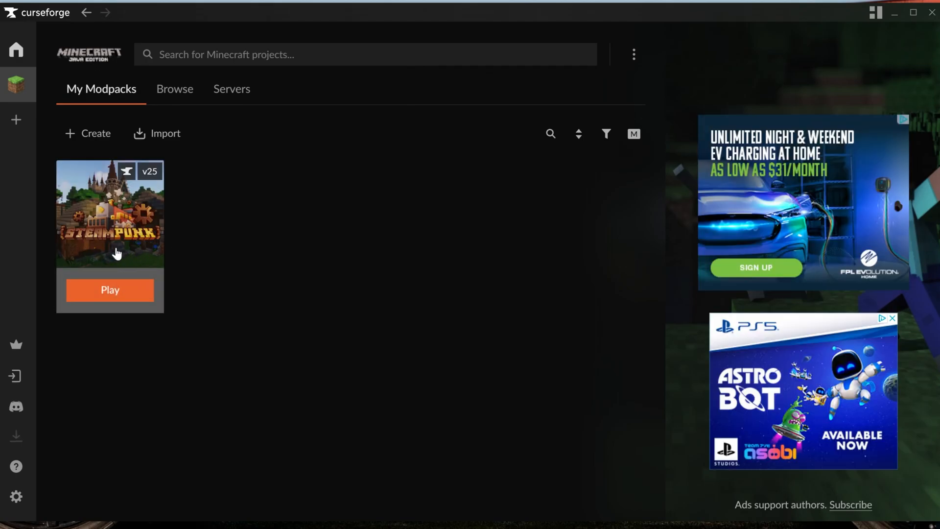
Play the SteamPunk [LPS] modpack from its My Modpacks card.
left_click(109, 290)
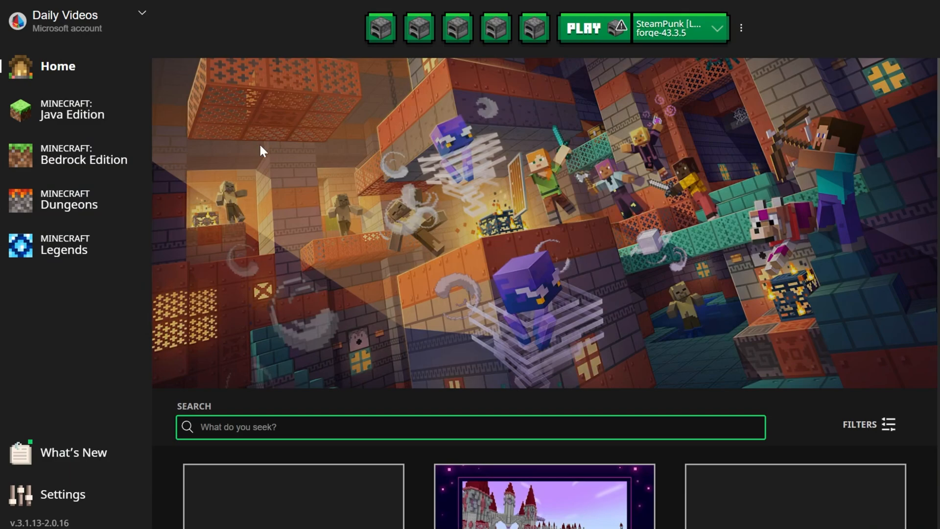
Start Minecraft: Java Edition with the SteamPunk [LPS] installation via PLAY.
left_click(72, 108)
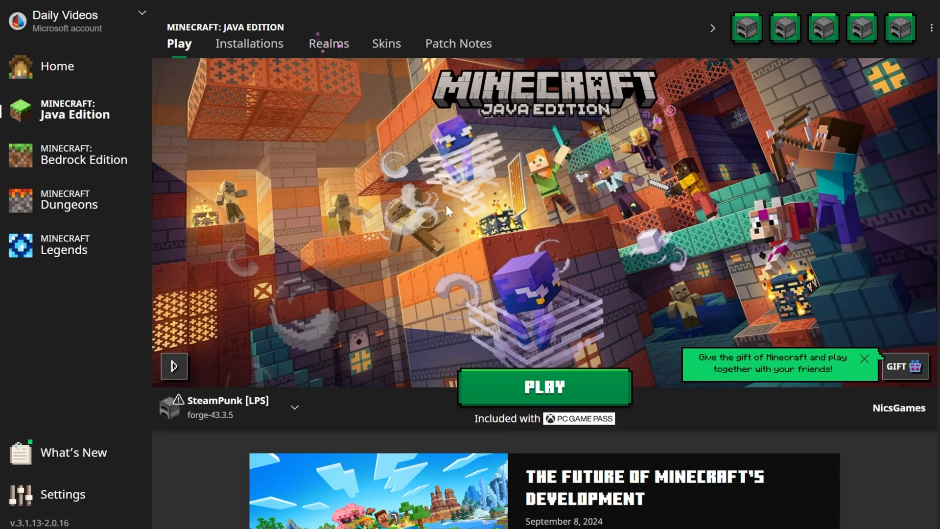
left_click(543, 387)
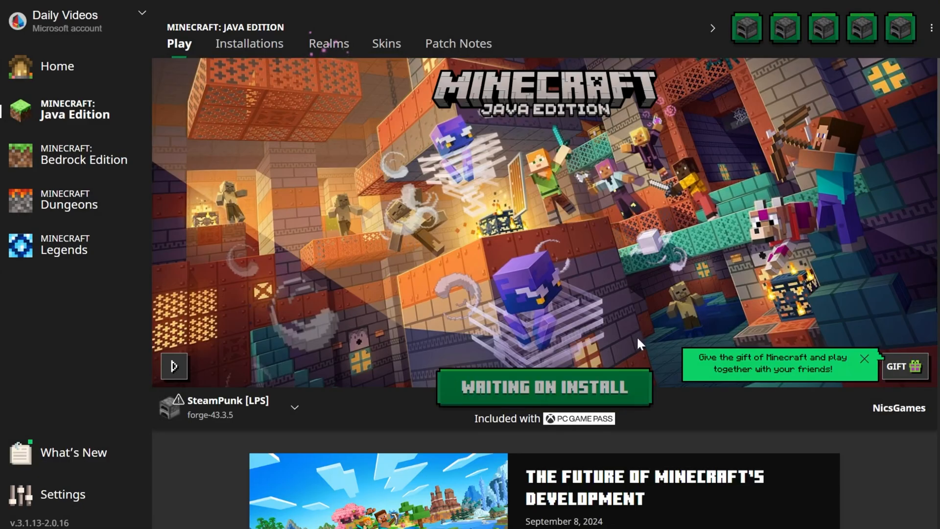
left_click(543, 388)
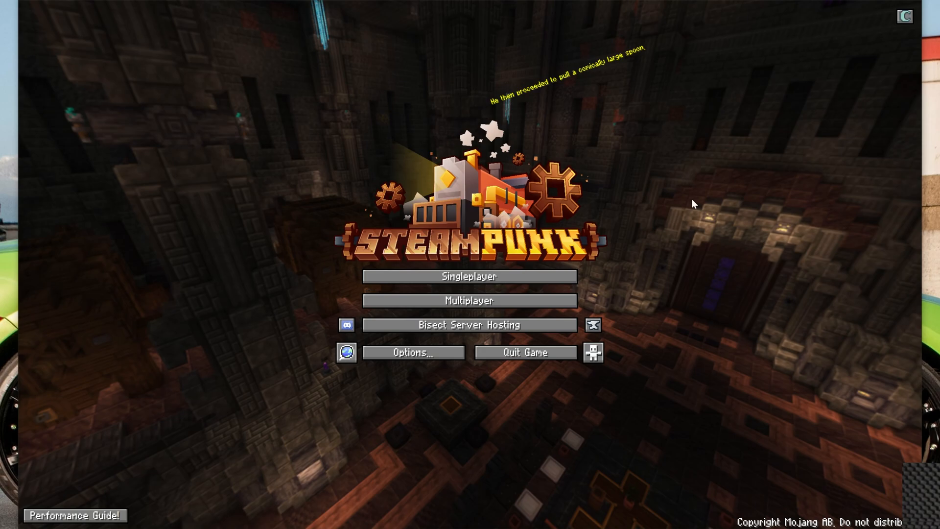
mouse_move(470, 301)
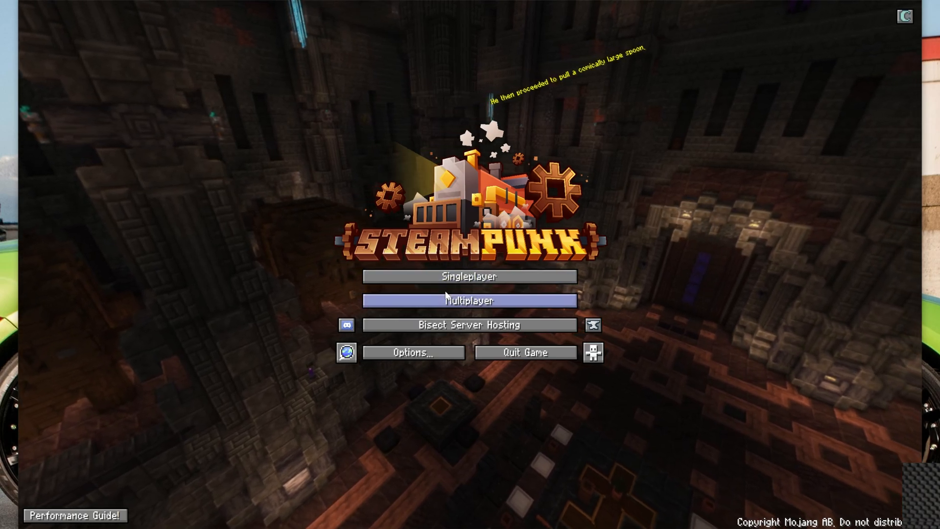
Enter Singleplayer from the title screen to load a SteamPunk world.
left_click(469, 299)
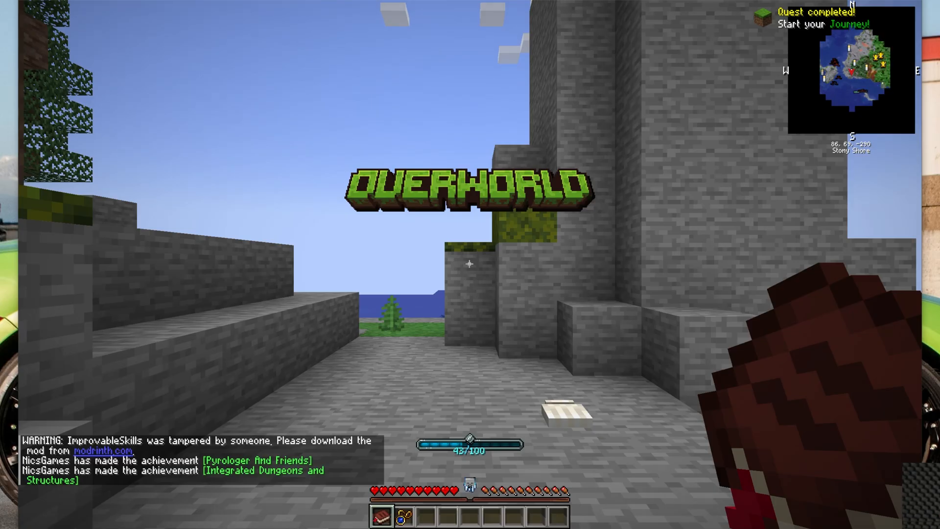
mouse_move(470, 265)
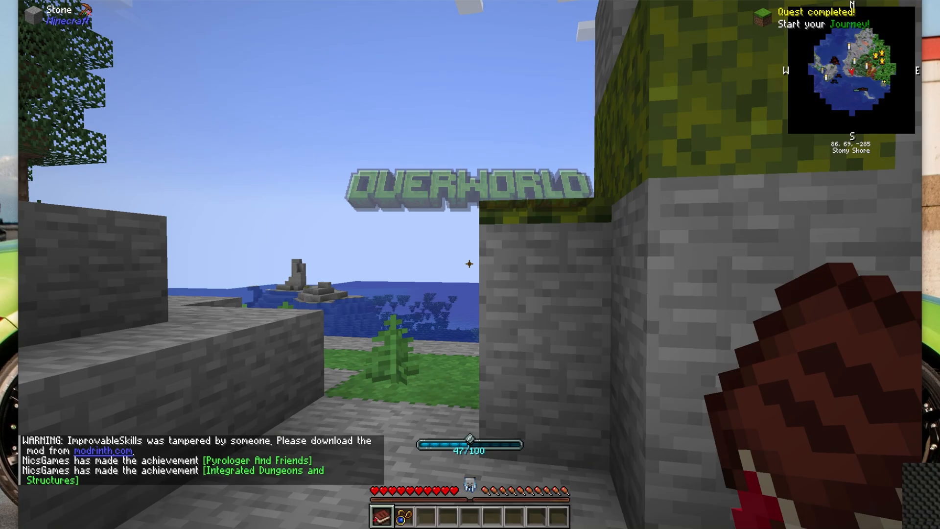
mouse_move(470, 264)
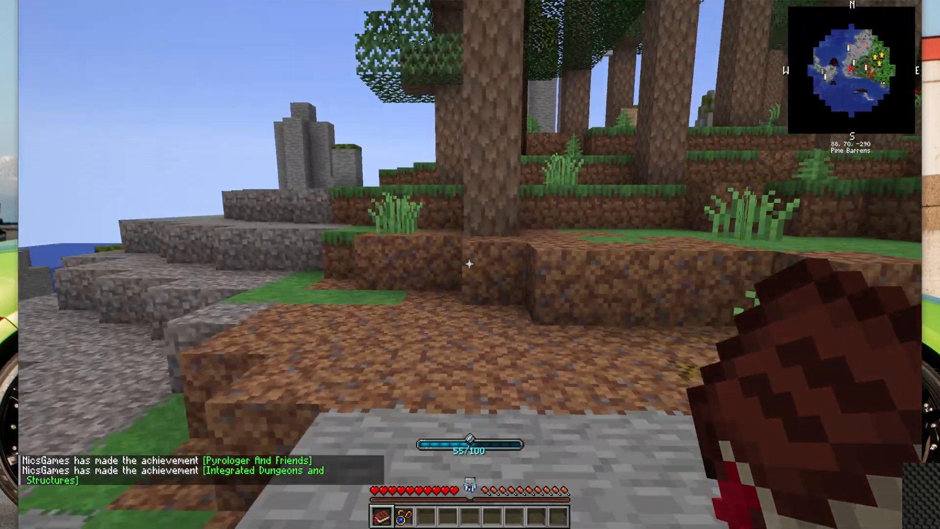
mouse_move(470, 264)
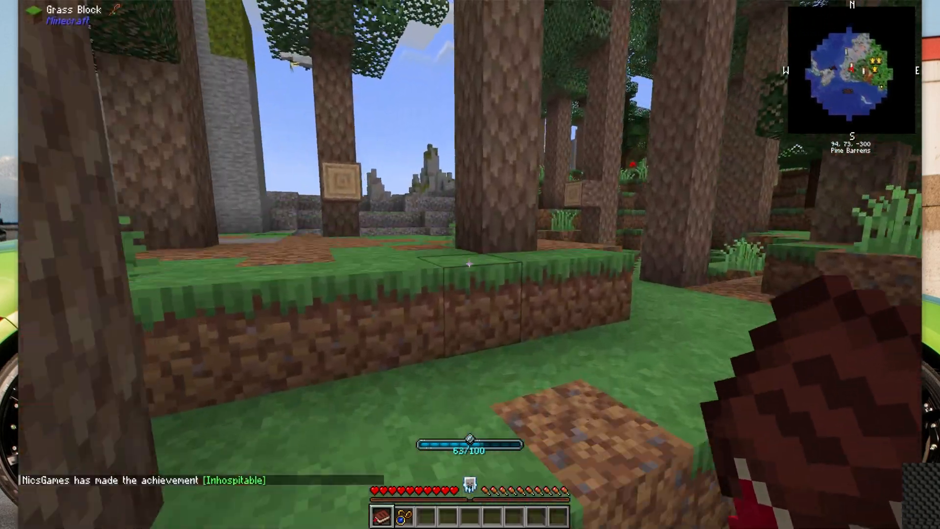
mouse_move(470, 264)
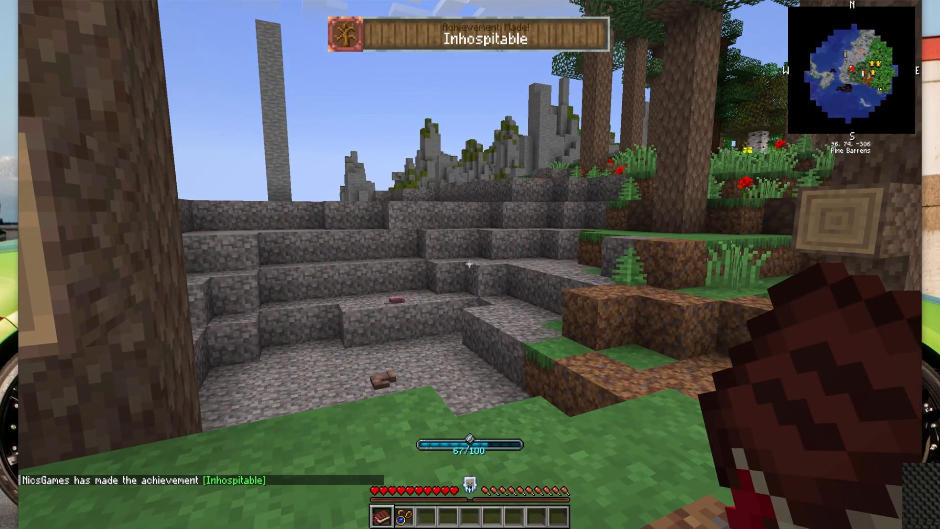